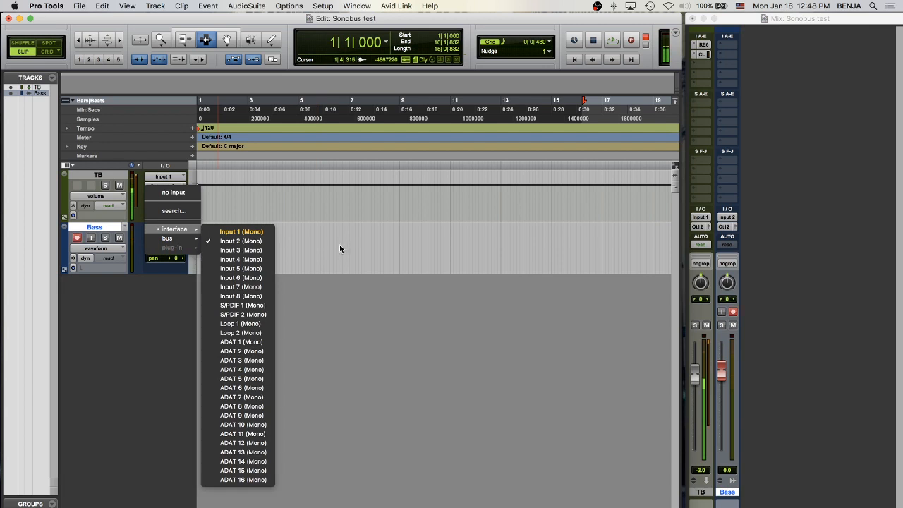
# Set the Bass track's input to Input 2 (Mono), leaving TB on Input 1.
pyautogui.click(242, 231)
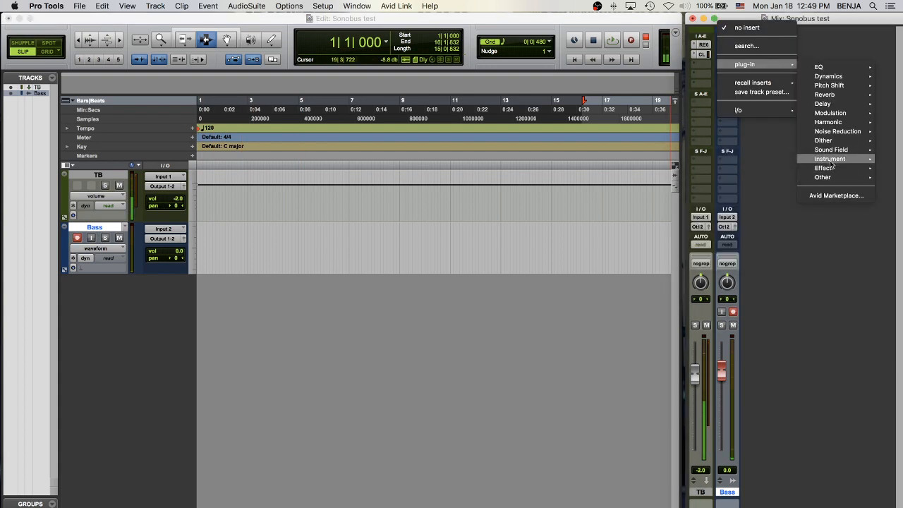
pyautogui.moveTo(823, 177)
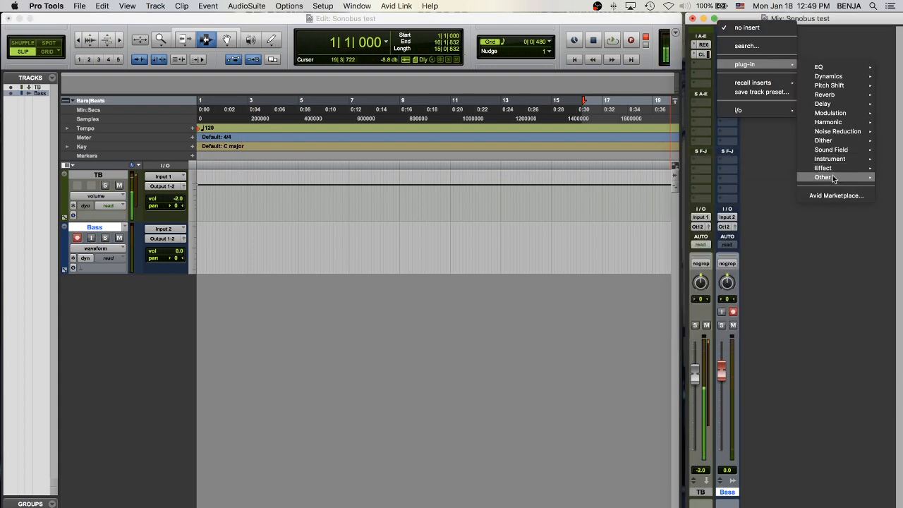
pyautogui.moveTo(840, 113)
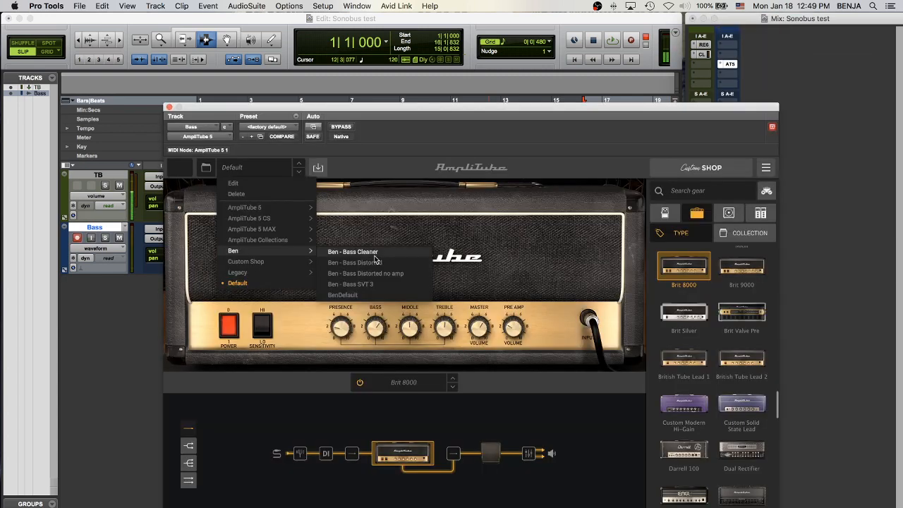
# Load the Ben - Bass Cleaner preset in AmpliTube 5 on Bass and close its window.
pyautogui.click(352, 252)
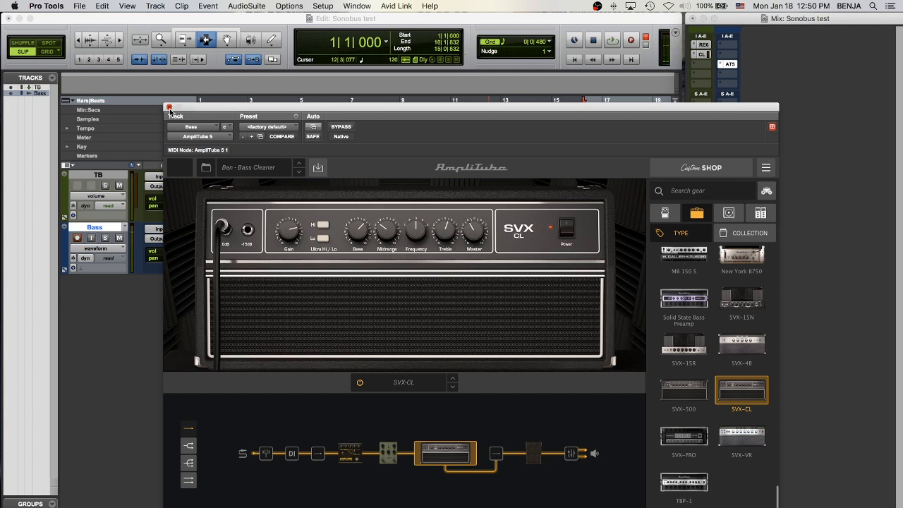
pyautogui.click(169, 108)
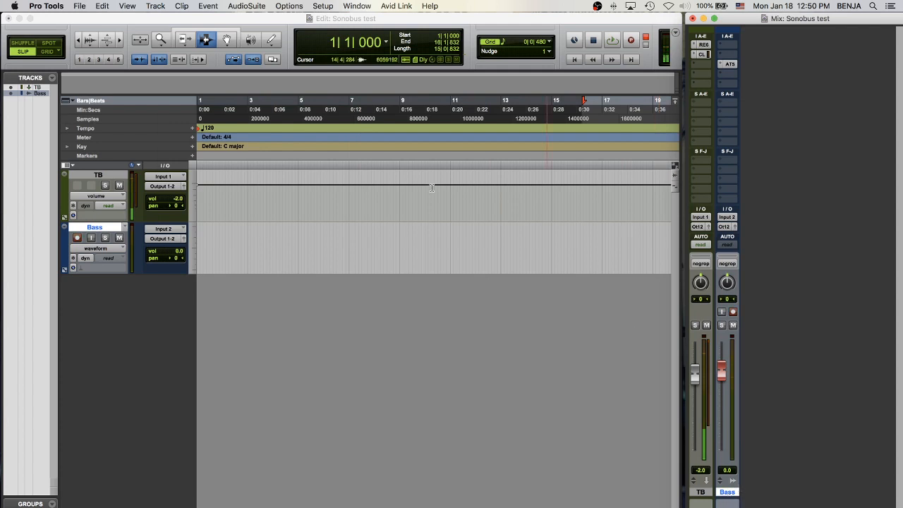
# Create a stereo aux track, Aux 1, and insert SonoBus - Network Audio (stereo) on it.
pyautogui.click(246, 6)
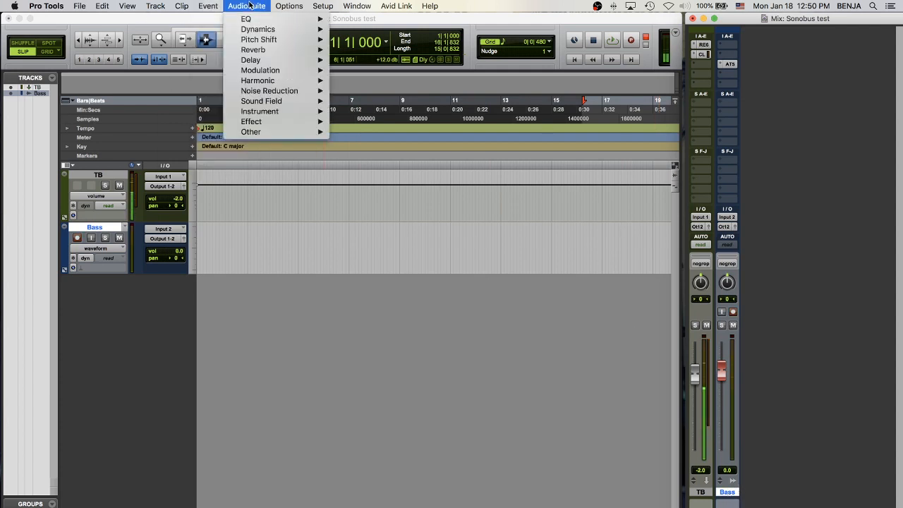
pyautogui.click(154, 5)
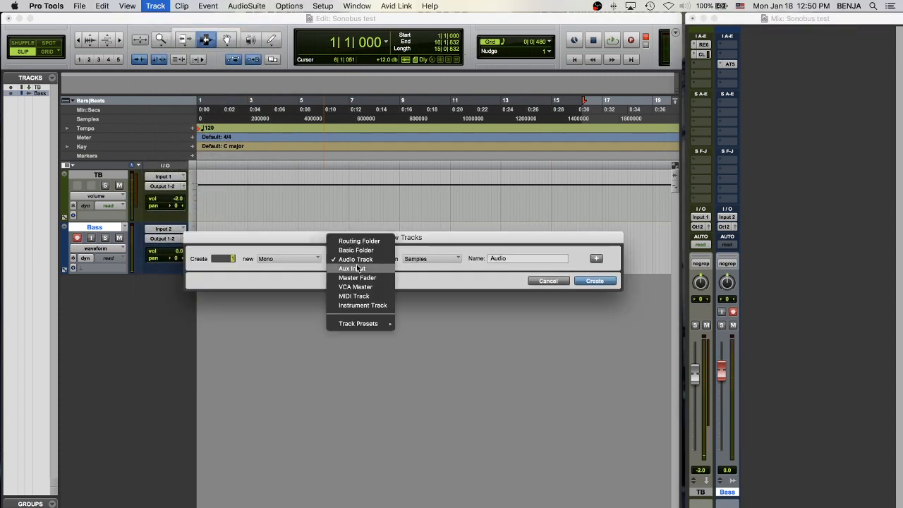
pyautogui.click(351, 269)
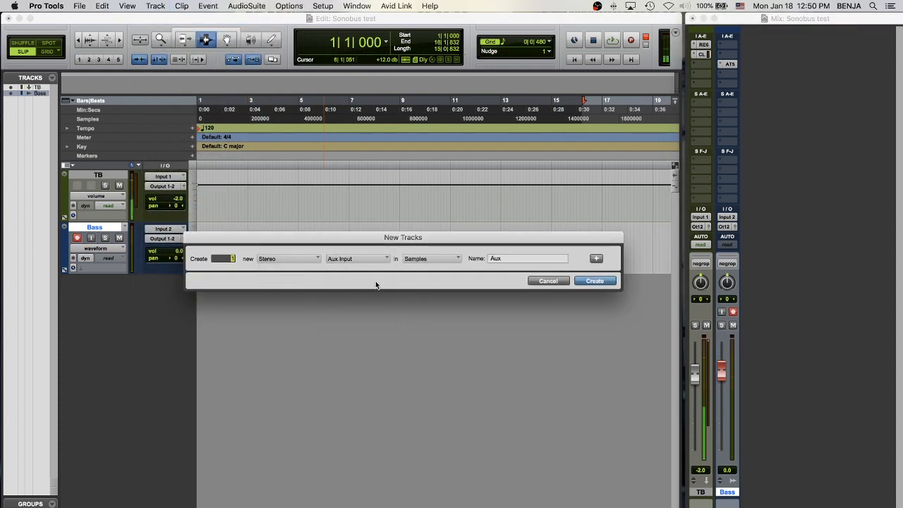
pyautogui.click(595, 280)
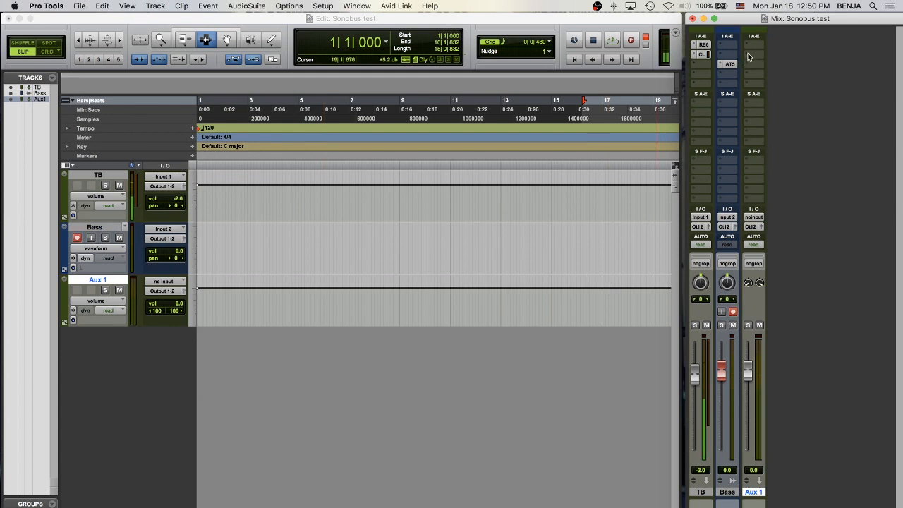
pyautogui.click(700, 45)
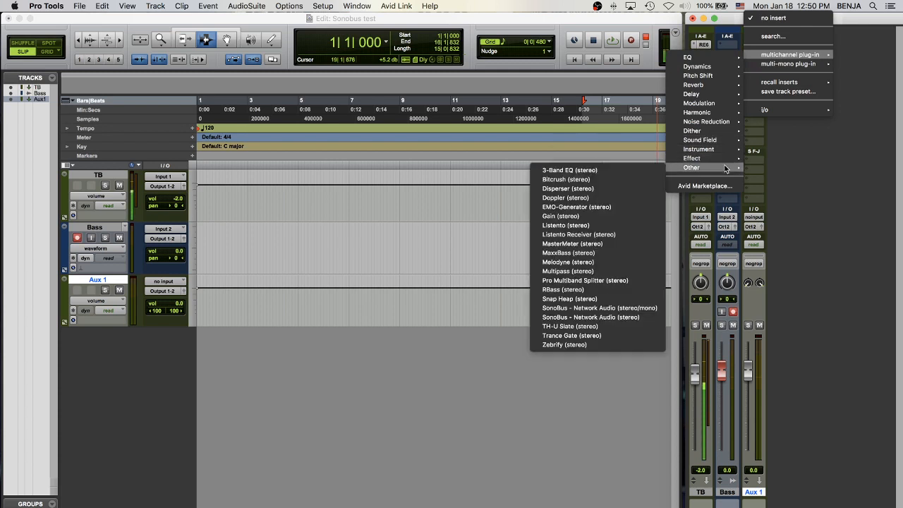
pyautogui.moveTo(600, 307)
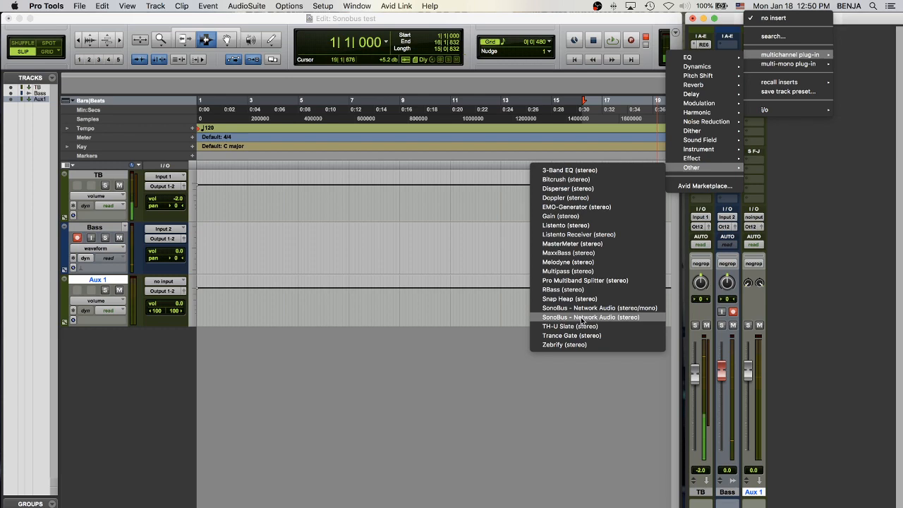
pyautogui.click(591, 317)
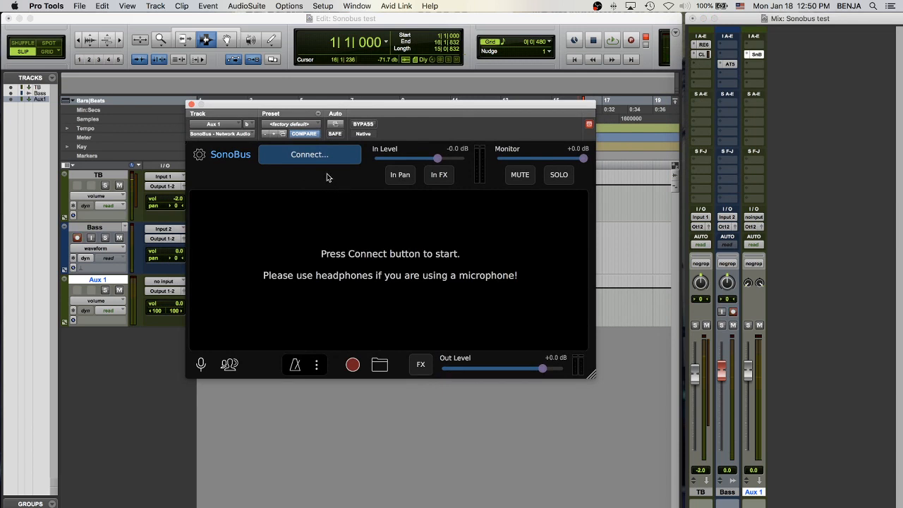
pyautogui.moveTo(312, 172)
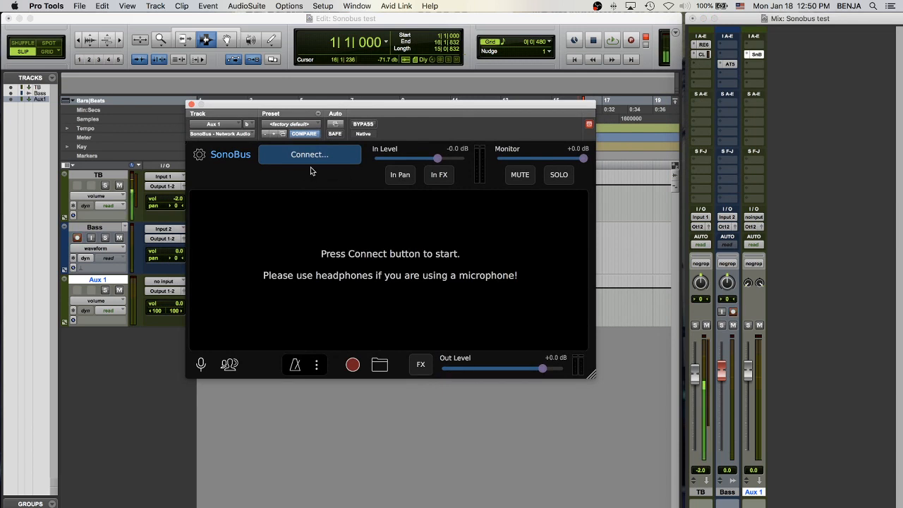
# Connect SonoBus on Aux 1 to the private group 'Benjaneer'.
pyautogui.click(309, 154)
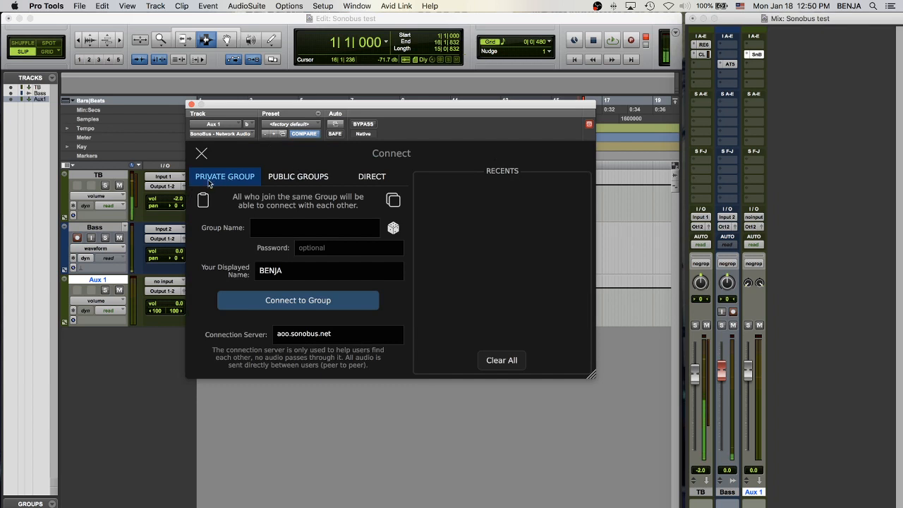
pyautogui.write('Benjaneer')
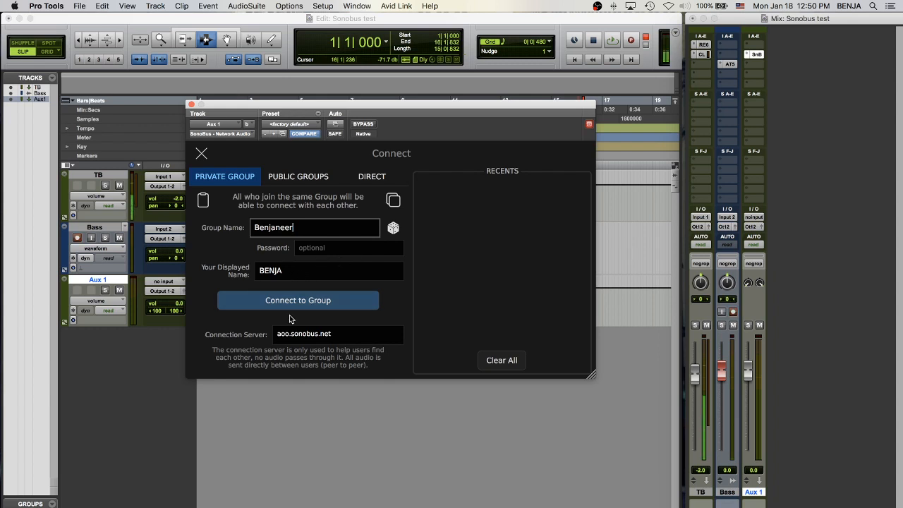
pyautogui.click(298, 299)
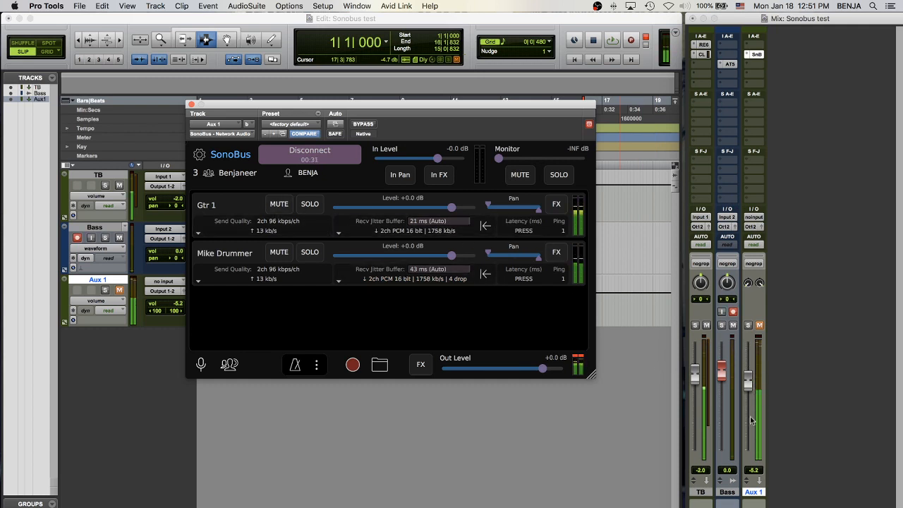
pyautogui.moveTo(611, 381)
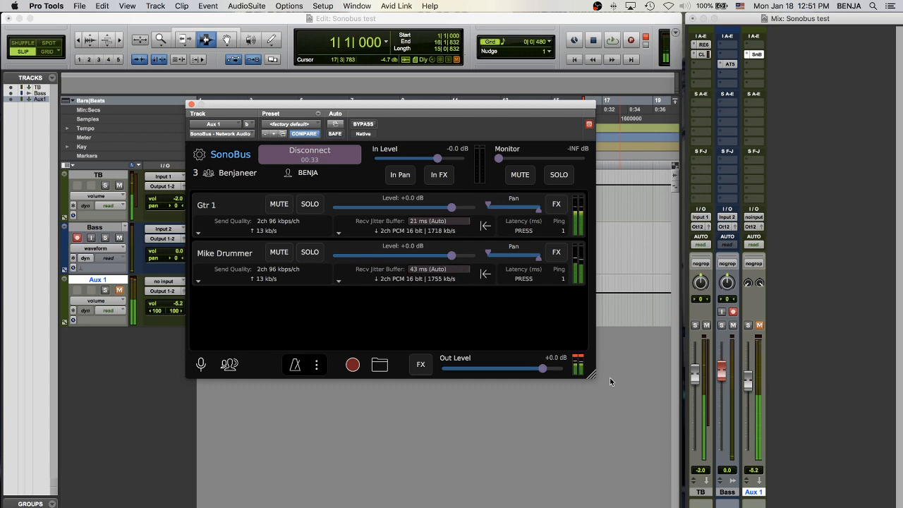
# Add stereo audio tracks Drums and Guitar, feeding Drums from SonoBus User 2 Output.
pyautogui.click(154, 6)
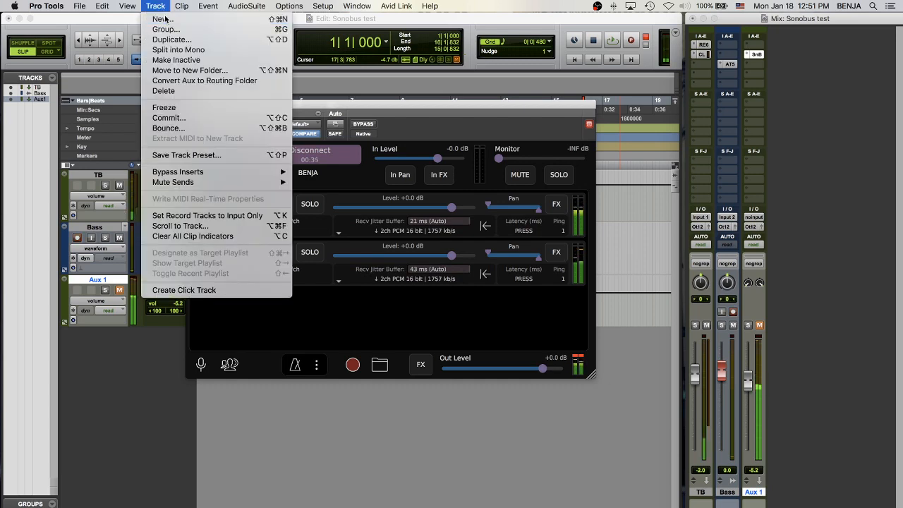
pyautogui.click(162, 19)
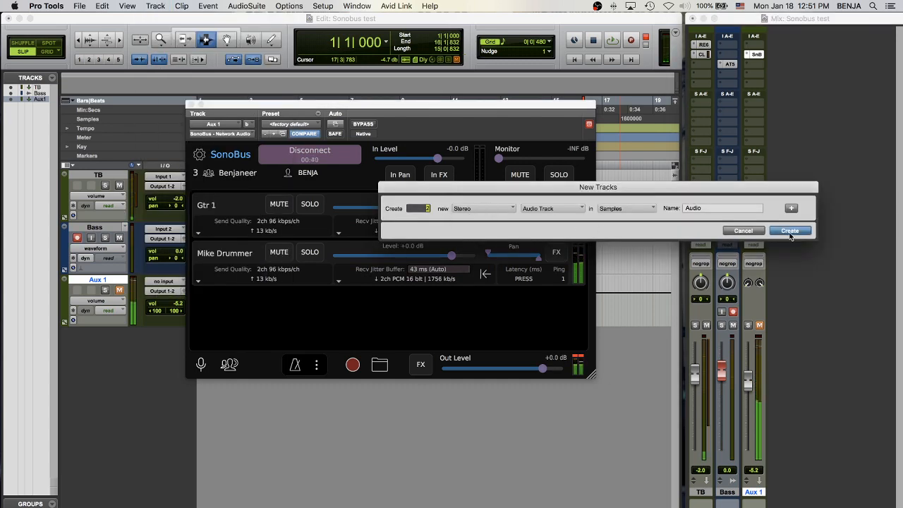
pyautogui.click(790, 231)
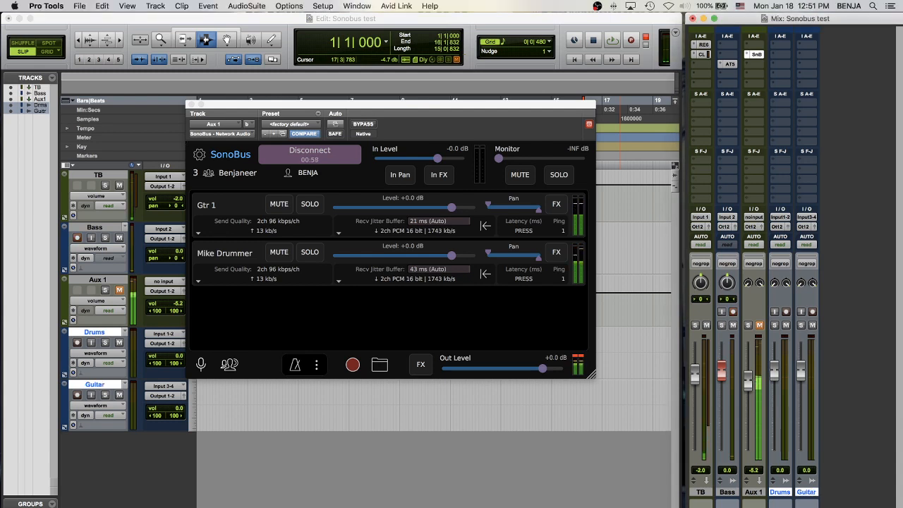
pyautogui.click(701, 217)
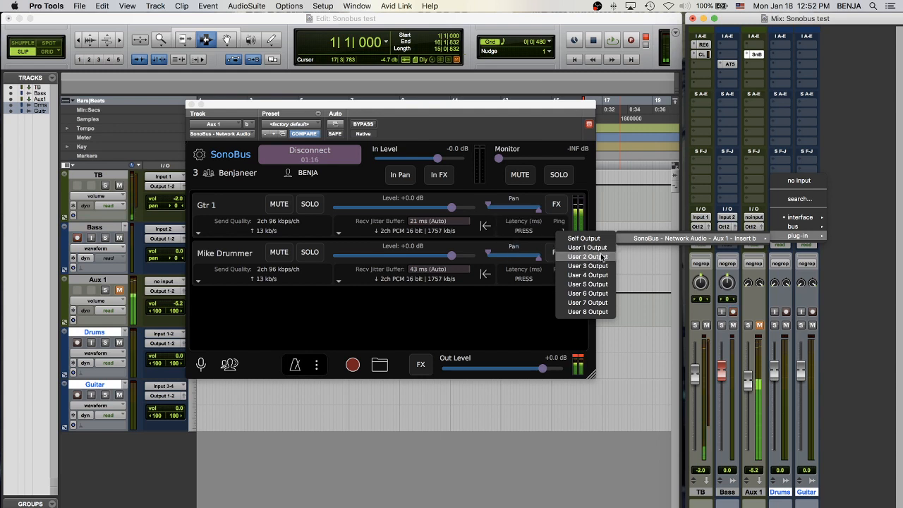
pyautogui.moveTo(588, 247)
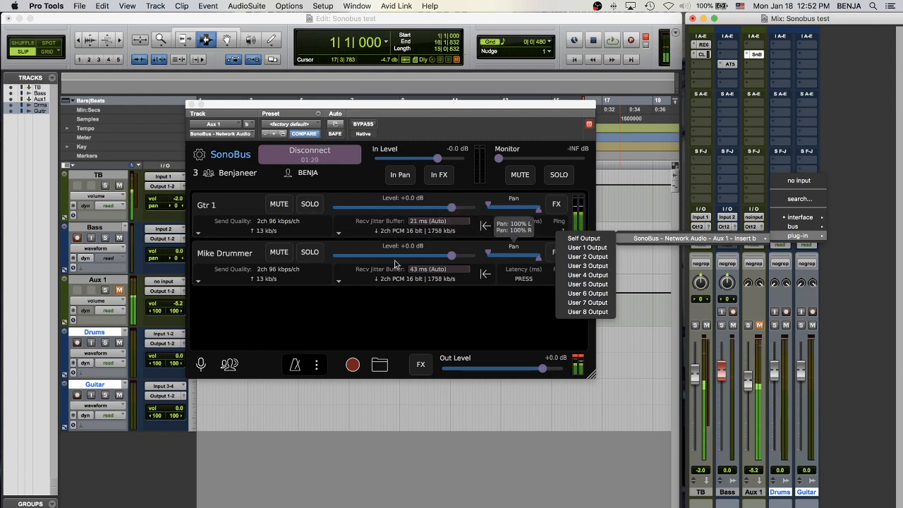
pyautogui.moveTo(587, 256)
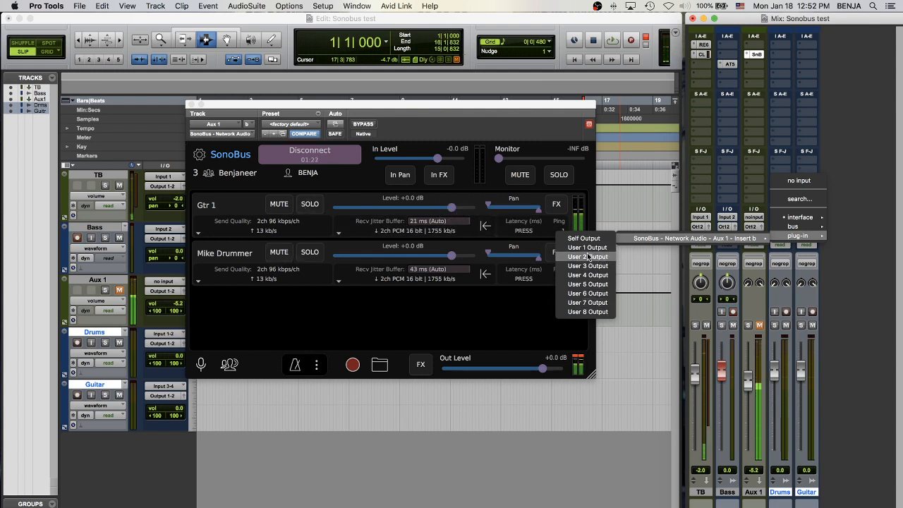
pyautogui.click(588, 256)
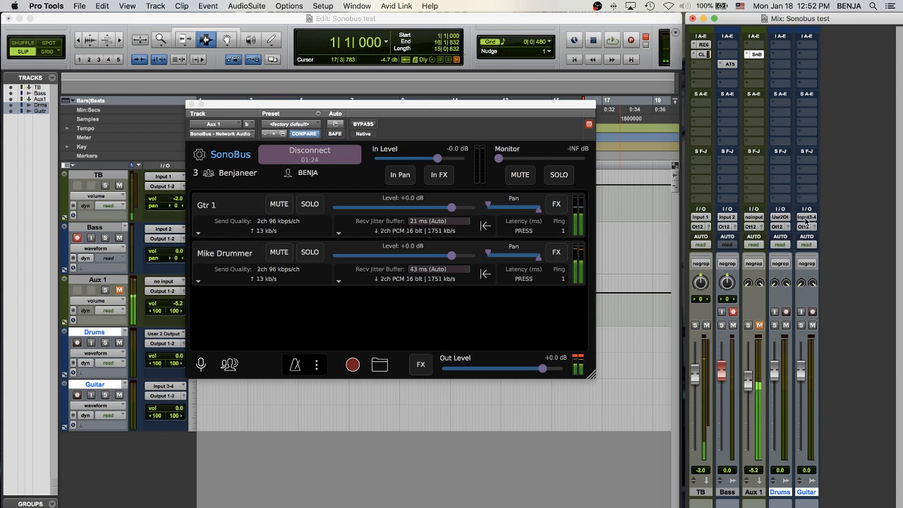
# Feed Guitar from SonoBus User 1 Output and browse bus options for Aux 1's input.
pyautogui.click(807, 227)
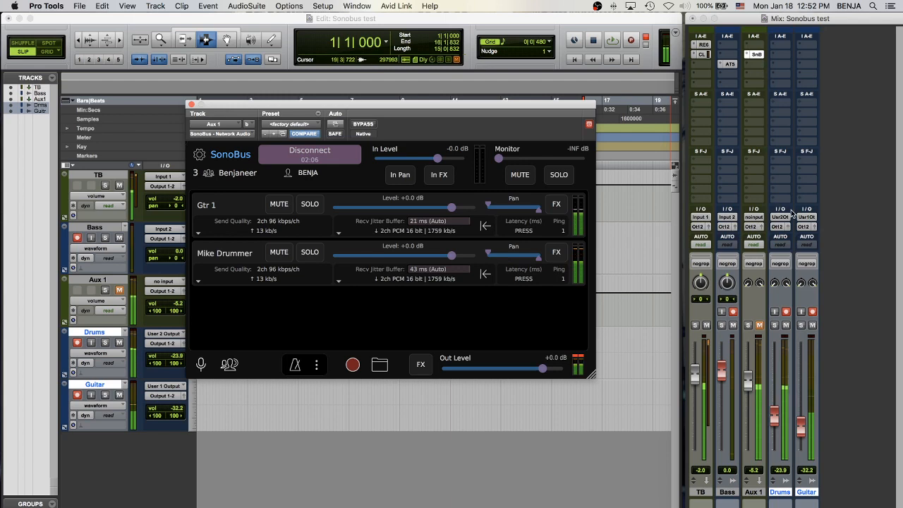
pyautogui.click(754, 217)
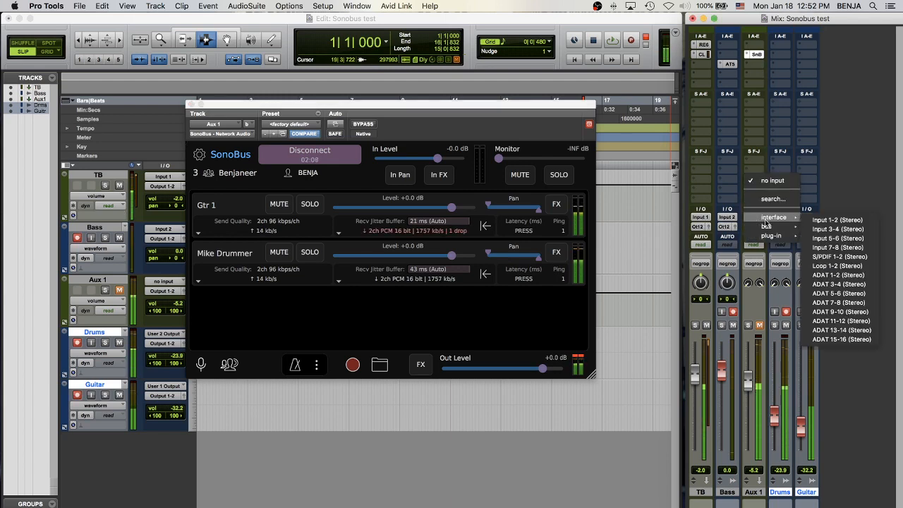
pyautogui.click(767, 226)
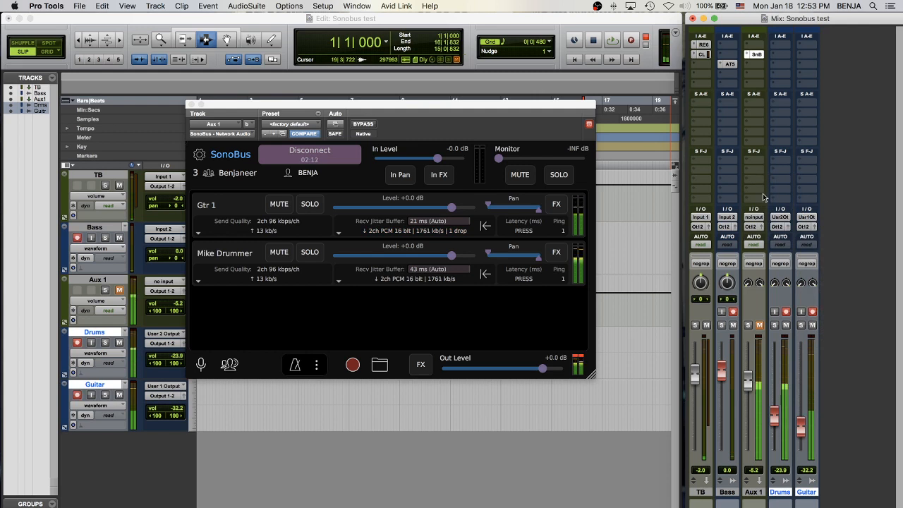
# Set Aux 1's input to Bus 1-2.
pyautogui.click(753, 217)
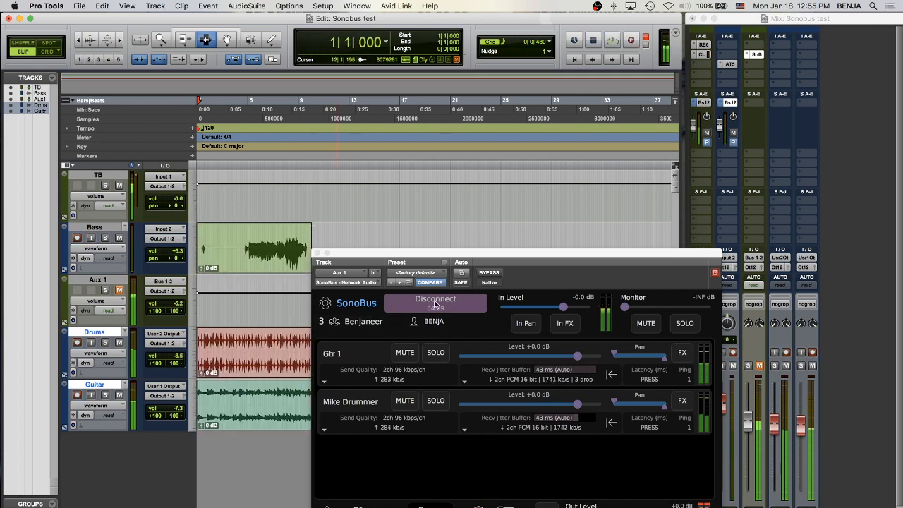
# Disconnect SonoBus on Aux 1 from the Benjaneer group.
pyautogui.click(436, 303)
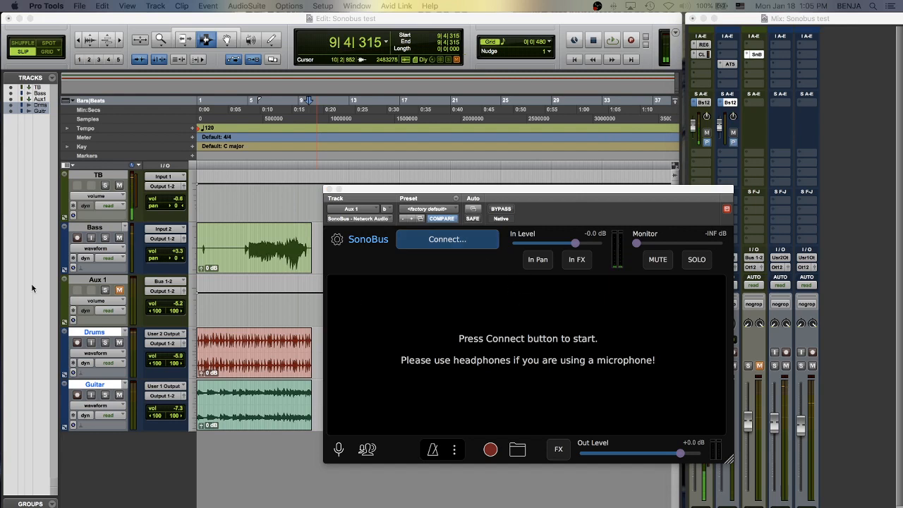
pyautogui.moveTo(339, 292)
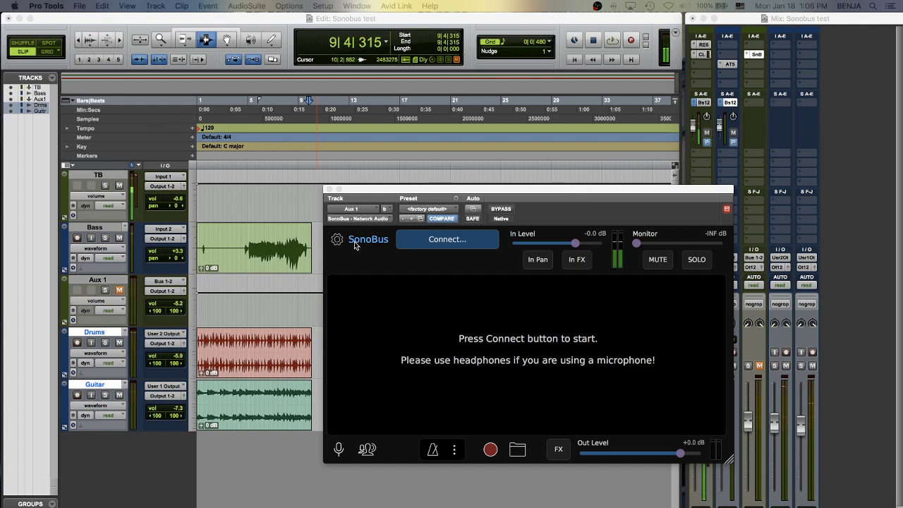
pyautogui.moveTo(495, 200)
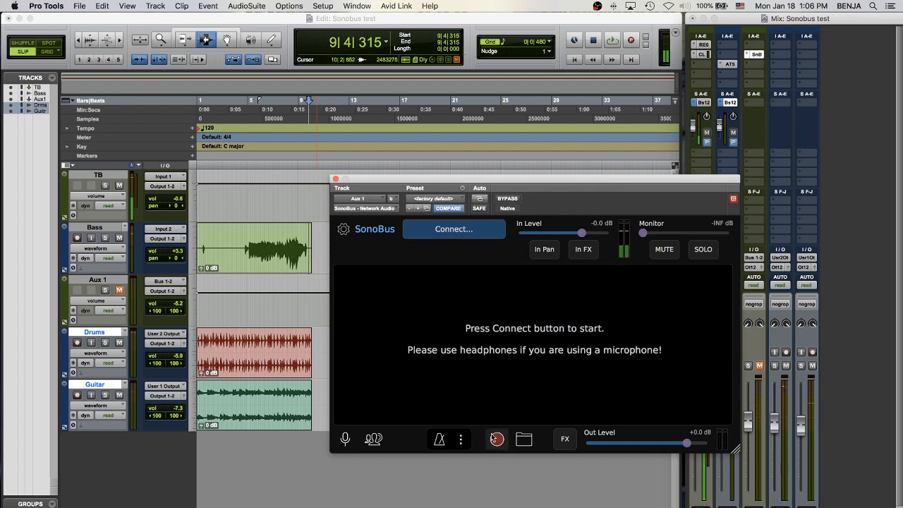
pyautogui.moveTo(503, 429)
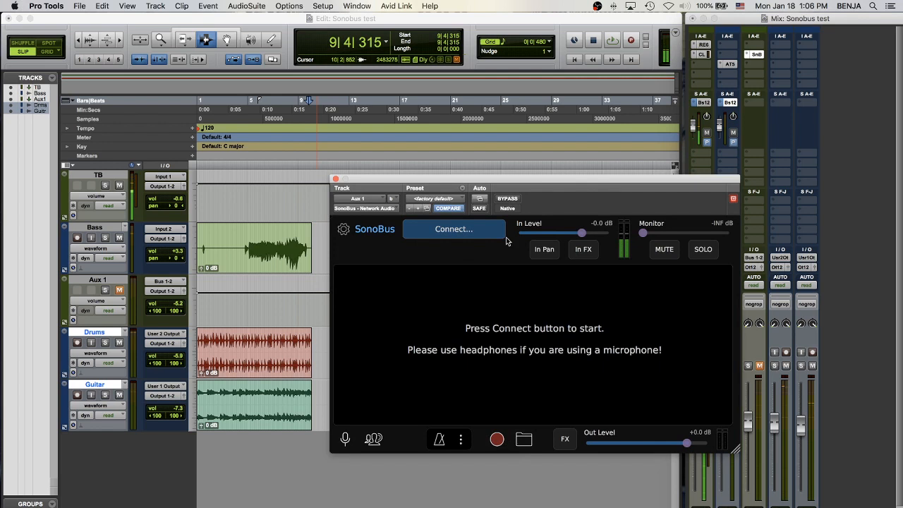
pyautogui.moveTo(534, 312)
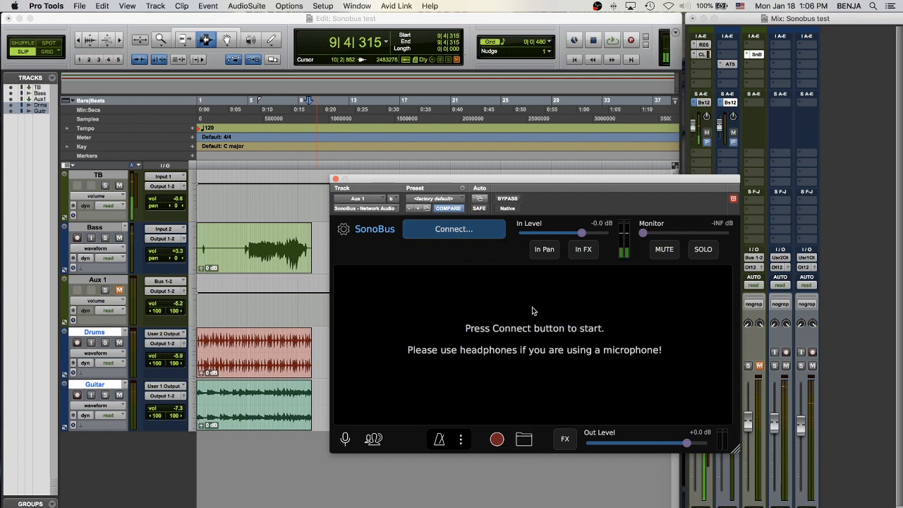
pyautogui.moveTo(367, 249)
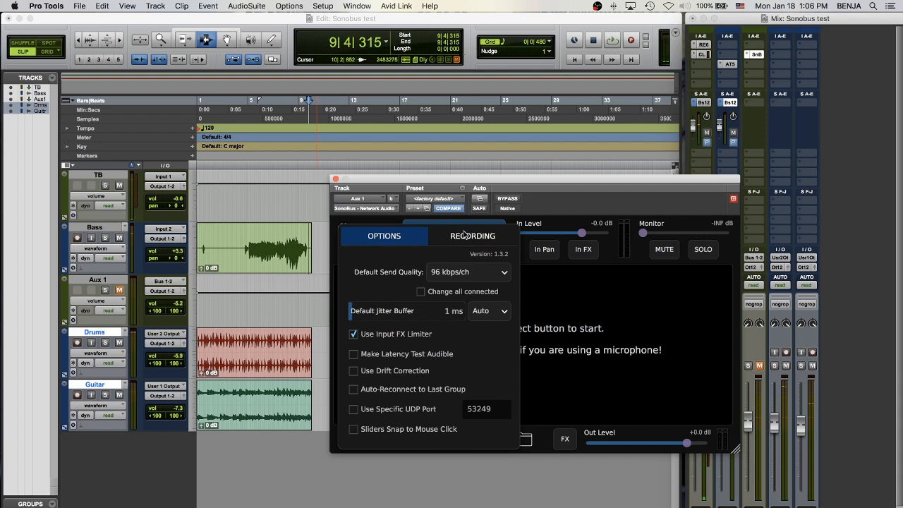
# Check SonoBus recording settings, keeping the Documents/SonoBus folder and WAV format.
pyautogui.click(472, 236)
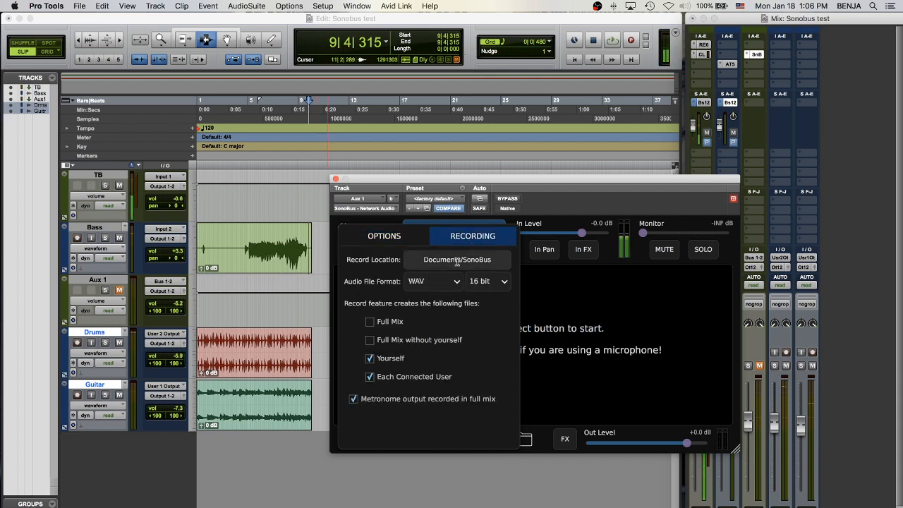
pyautogui.click(456, 260)
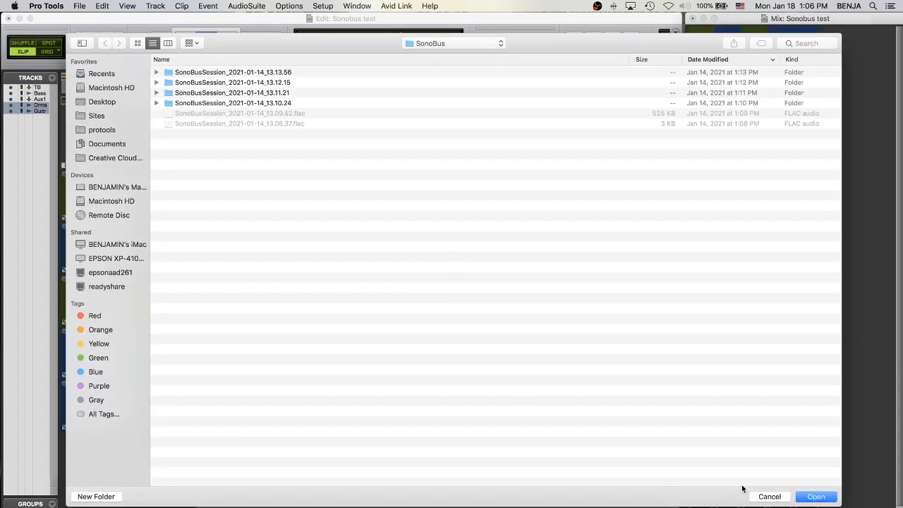
pyautogui.moveTo(743, 499)
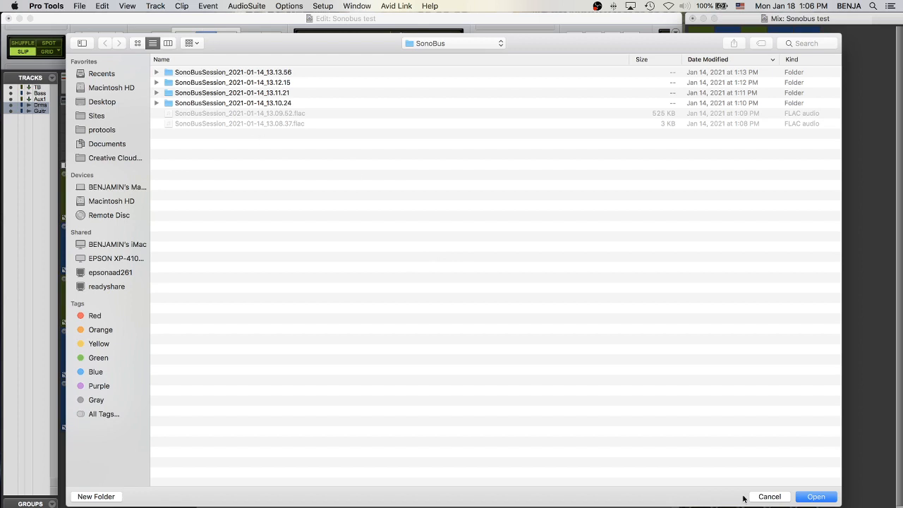
pyautogui.click(770, 496)
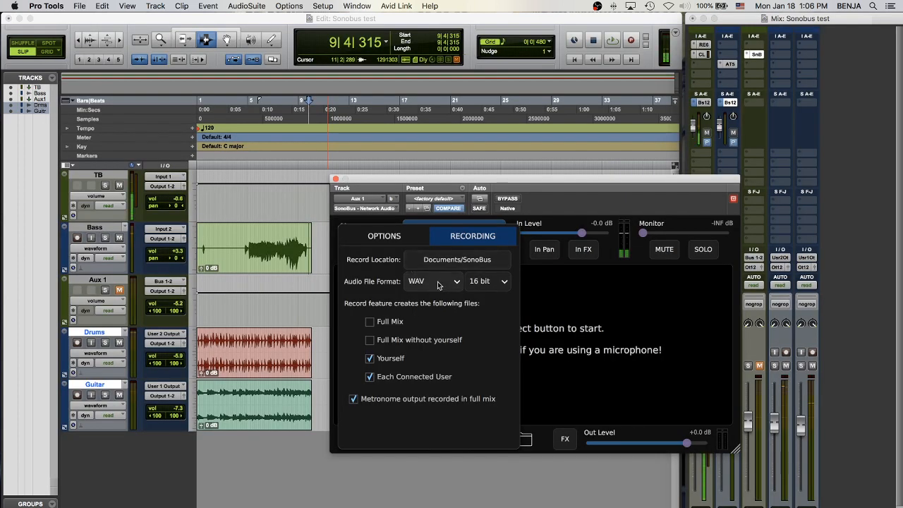
pyautogui.click(433, 281)
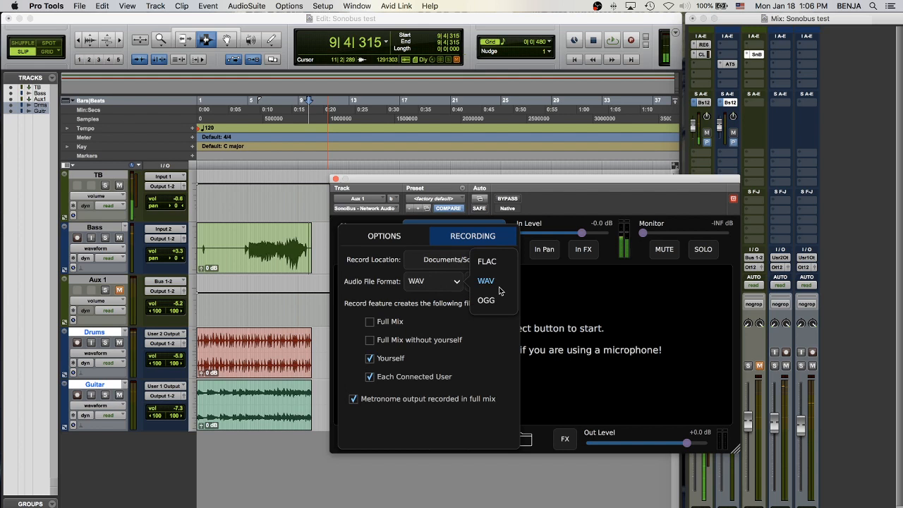
pyautogui.click(485, 281)
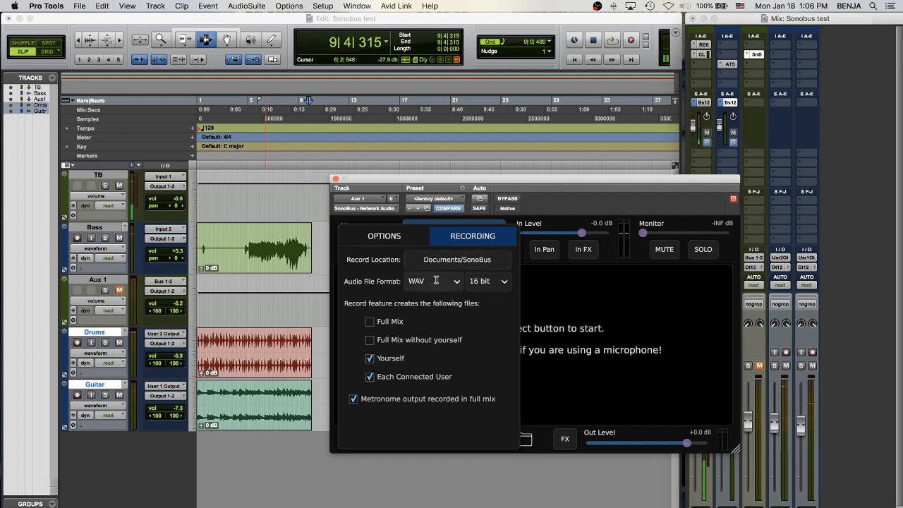
pyautogui.click(433, 280)
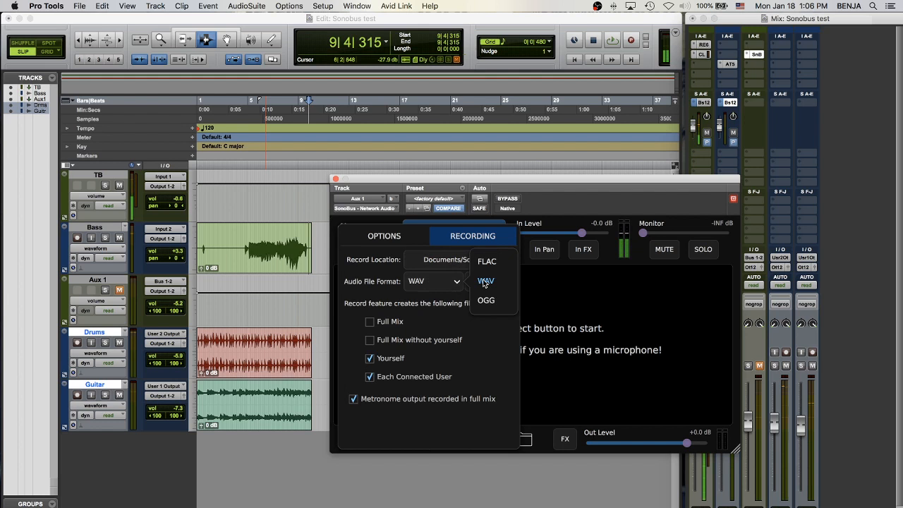
pyautogui.click(487, 281)
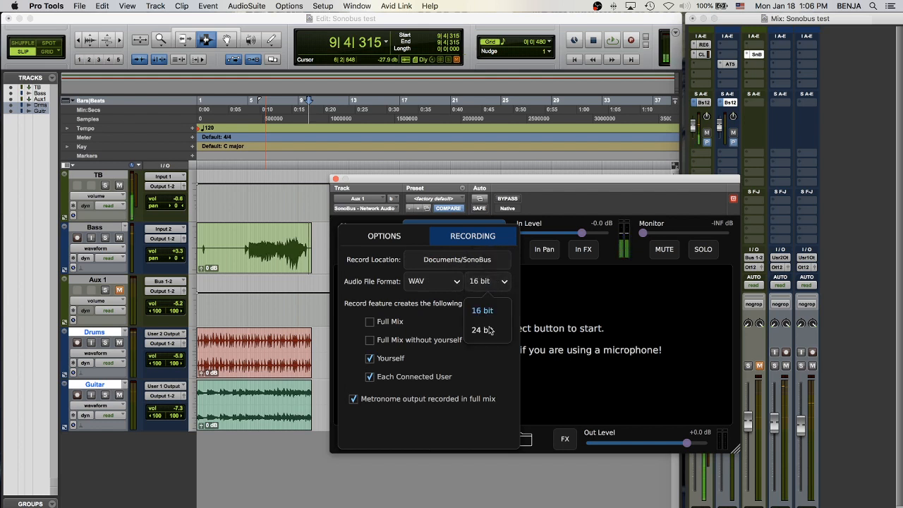
pyautogui.click(482, 310)
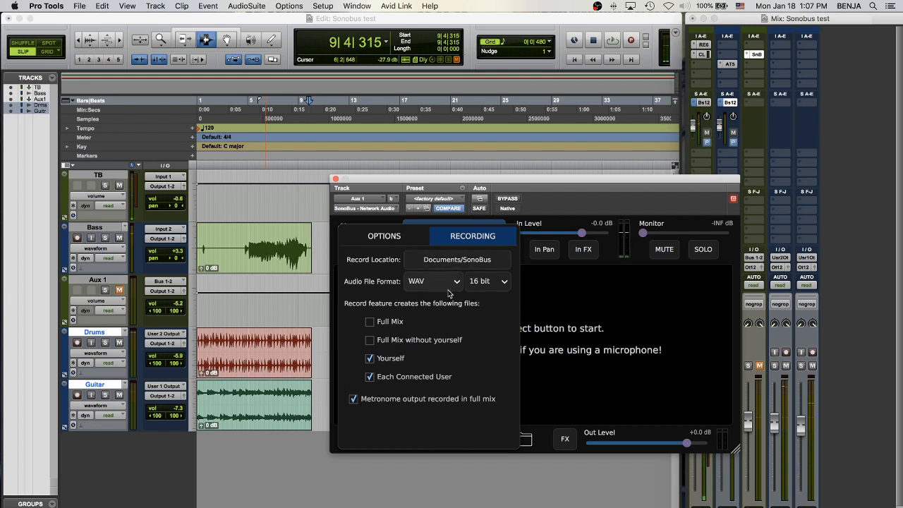
pyautogui.click(433, 281)
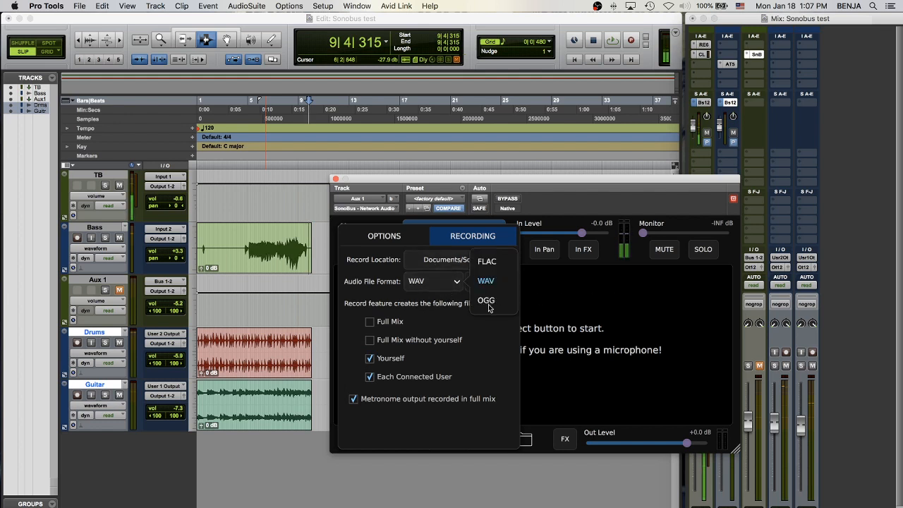
pyautogui.moveTo(489, 279)
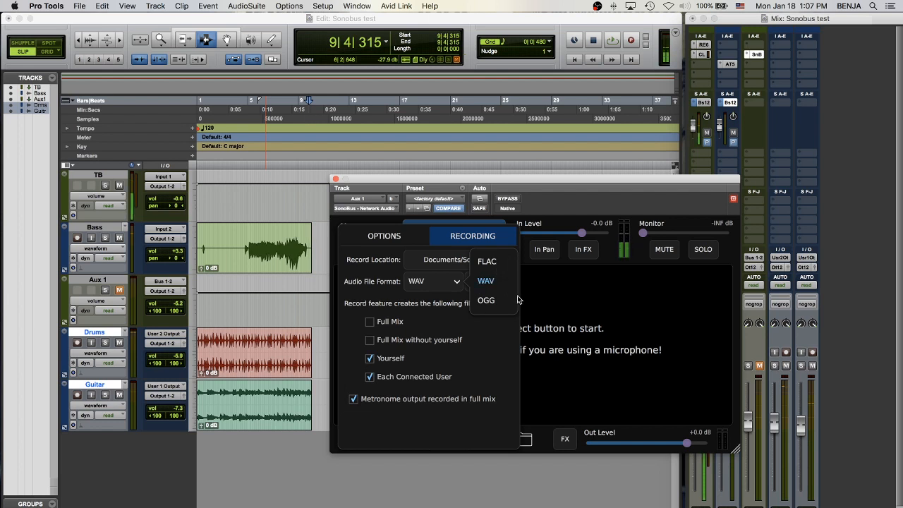
pyautogui.click(485, 281)
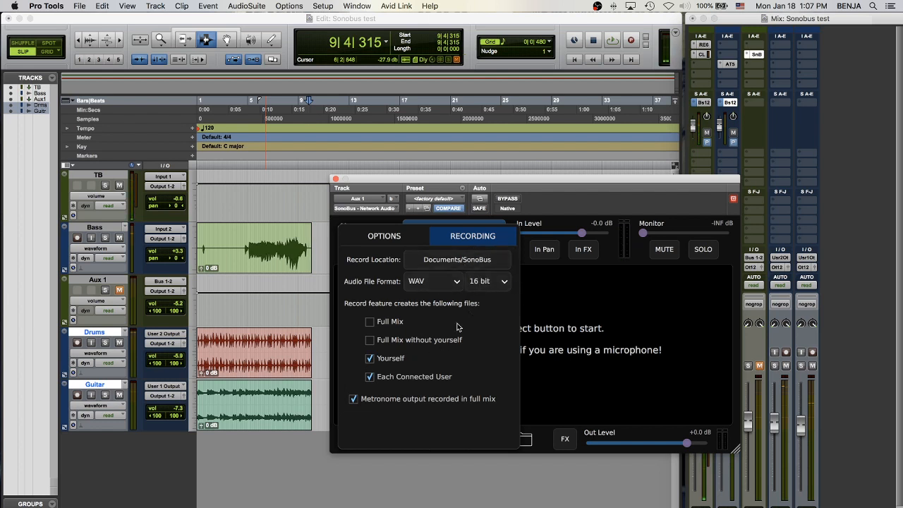
pyautogui.click(487, 281)
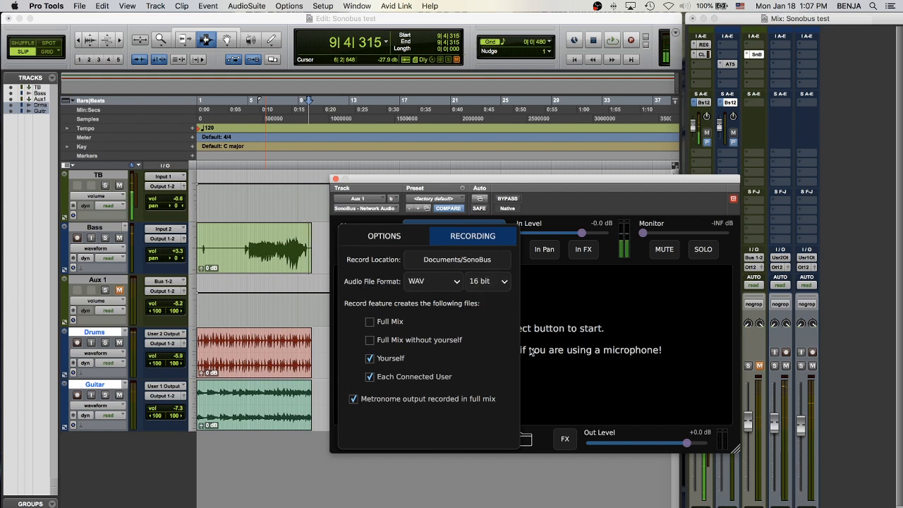
pyautogui.click(385, 236)
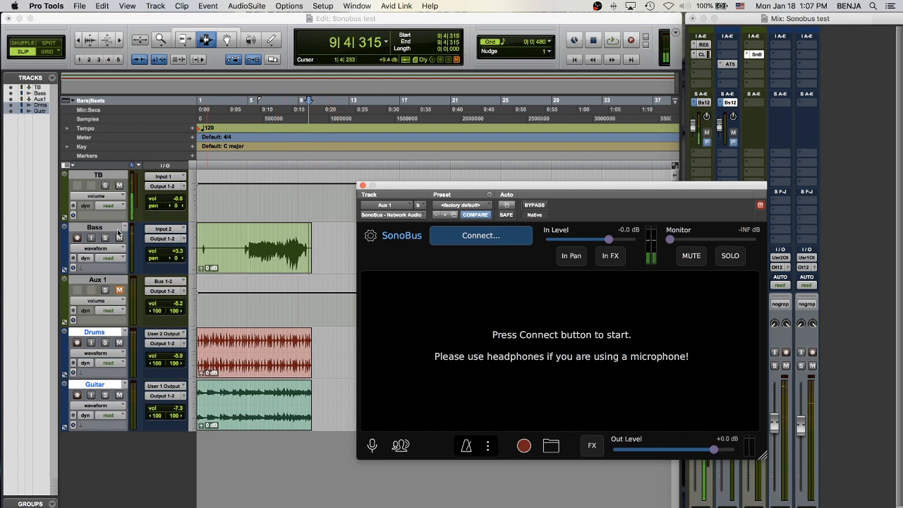
pyautogui.moveTo(95, 228)
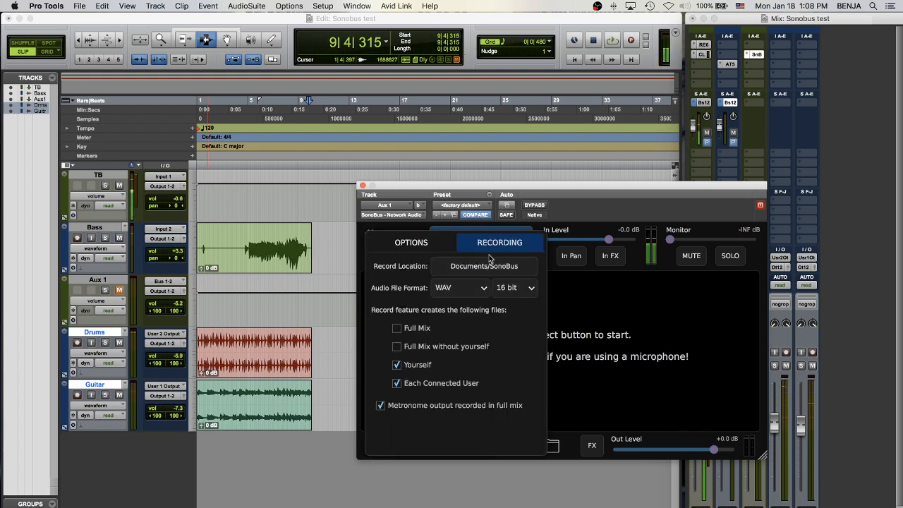
# Change SonoBus default send quality from 96 kbps/ch to PCM 16 bit.
pyautogui.click(411, 242)
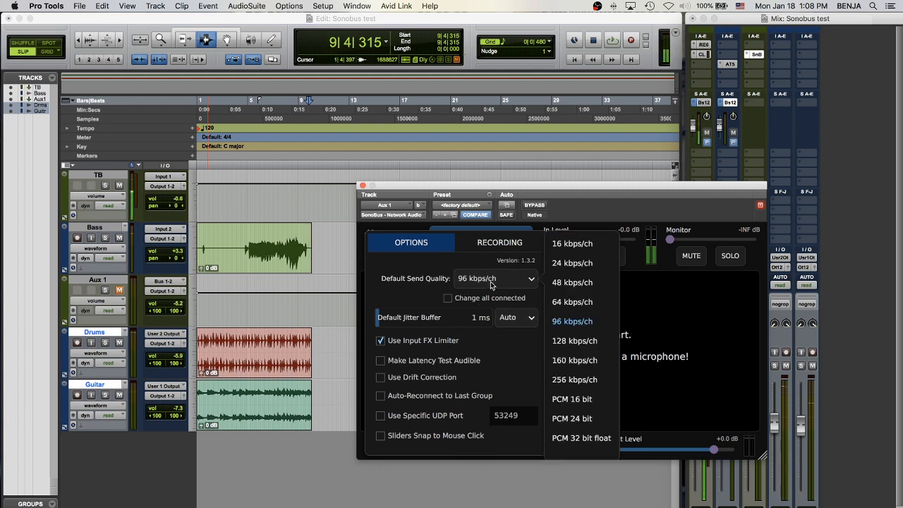
pyautogui.click(572, 398)
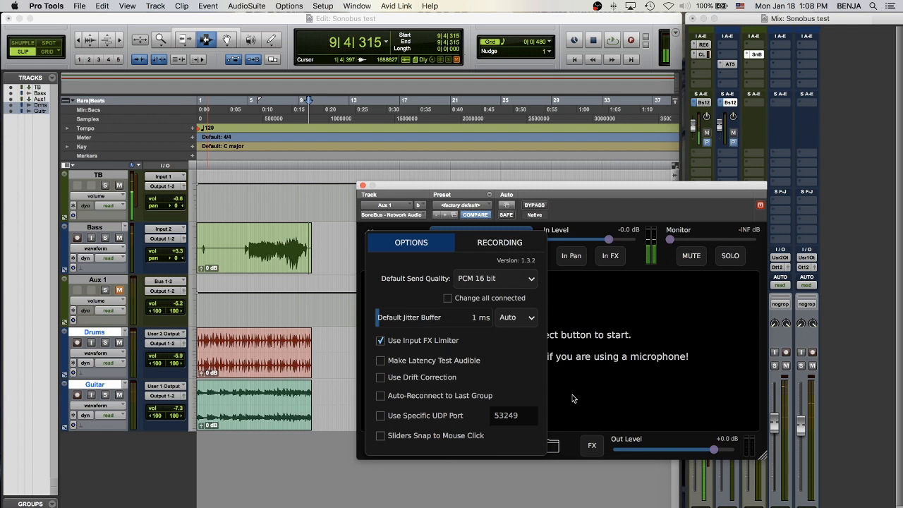
pyautogui.moveTo(572, 438)
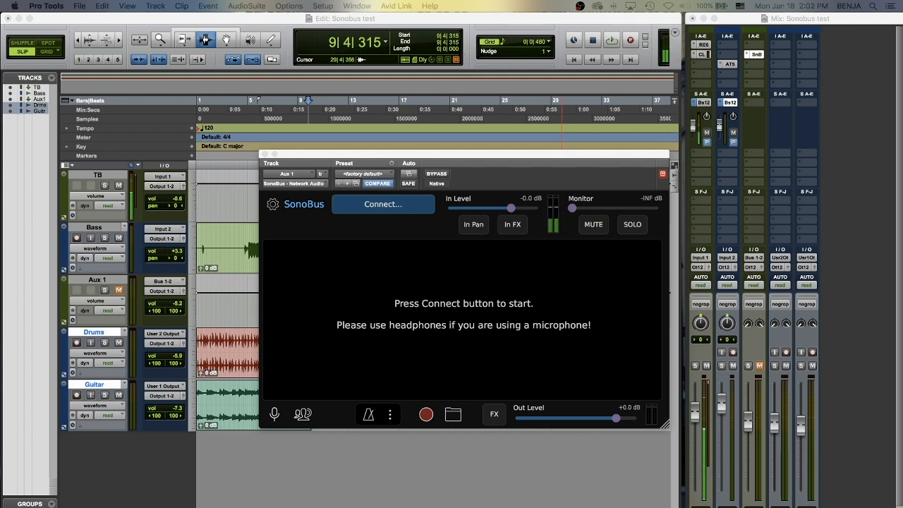
pyautogui.moveTo(829, 265)
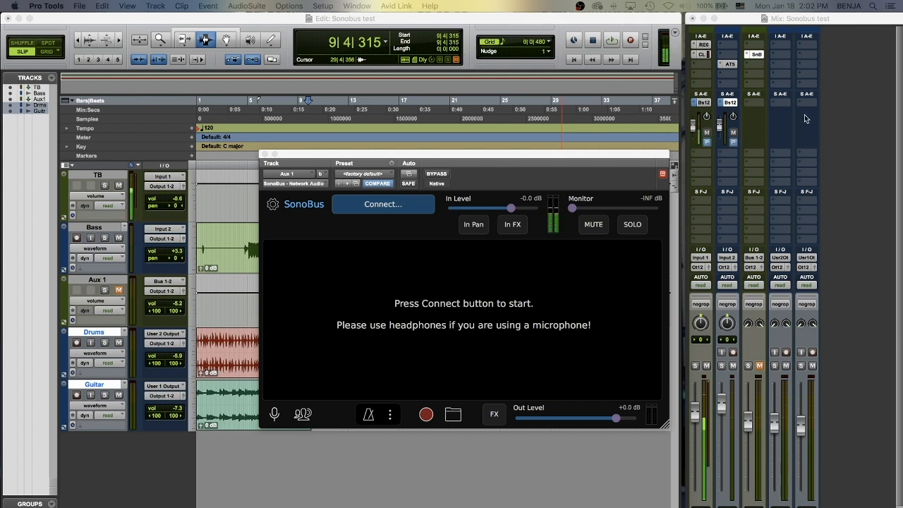
pyautogui.moveTo(776, 108)
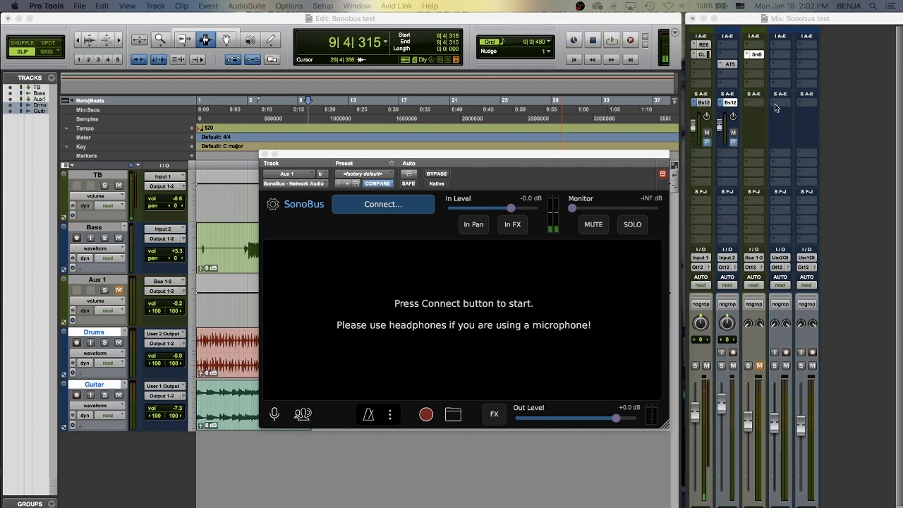
pyautogui.moveTo(786, 356)
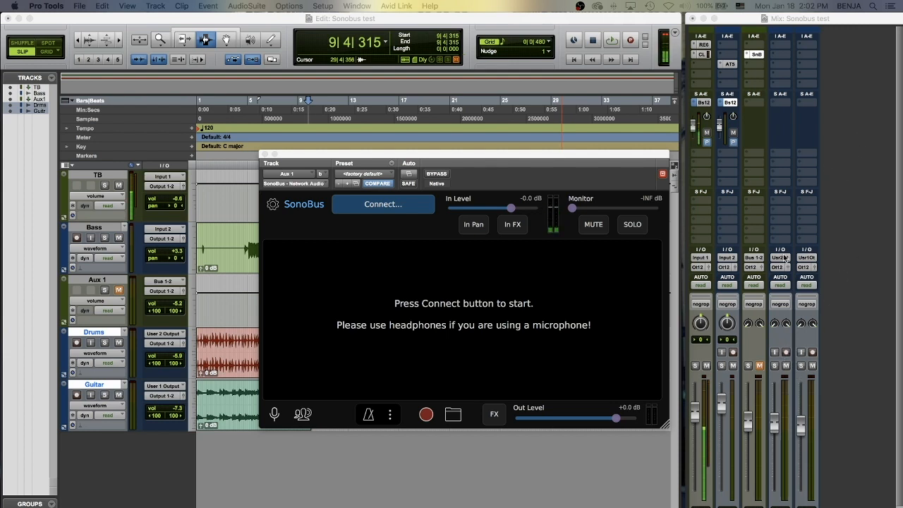
# Add Bus 1-2 sends on the Drums and Guitar tracks in the Mix window.
pyautogui.click(780, 257)
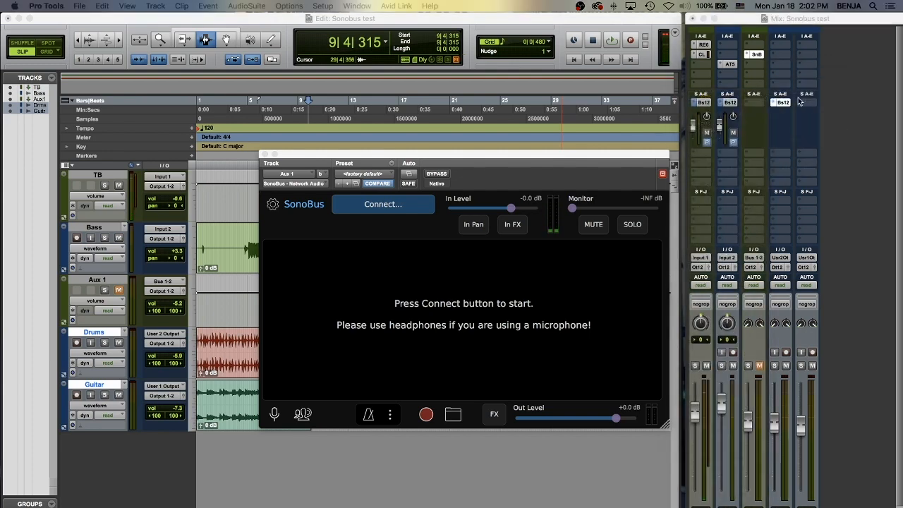
pyautogui.click(754, 101)
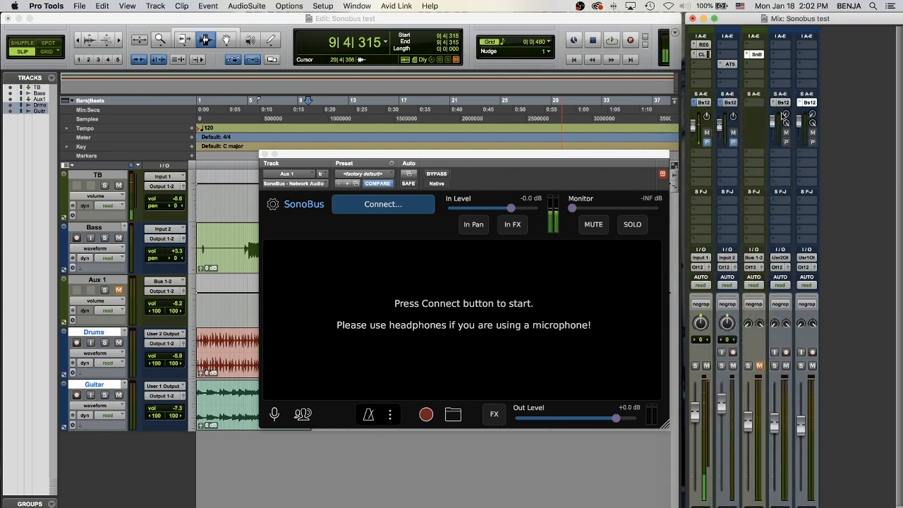
pyautogui.moveTo(789, 151)
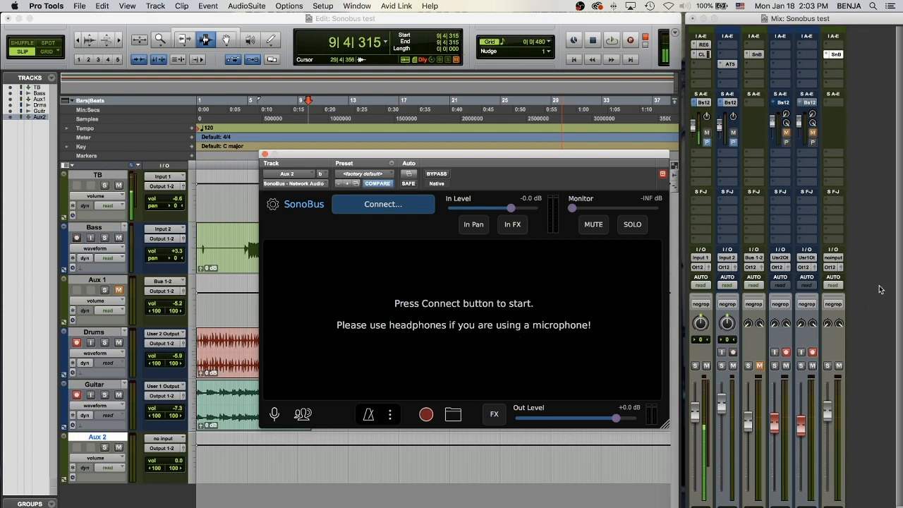
pyautogui.moveTo(812, 278)
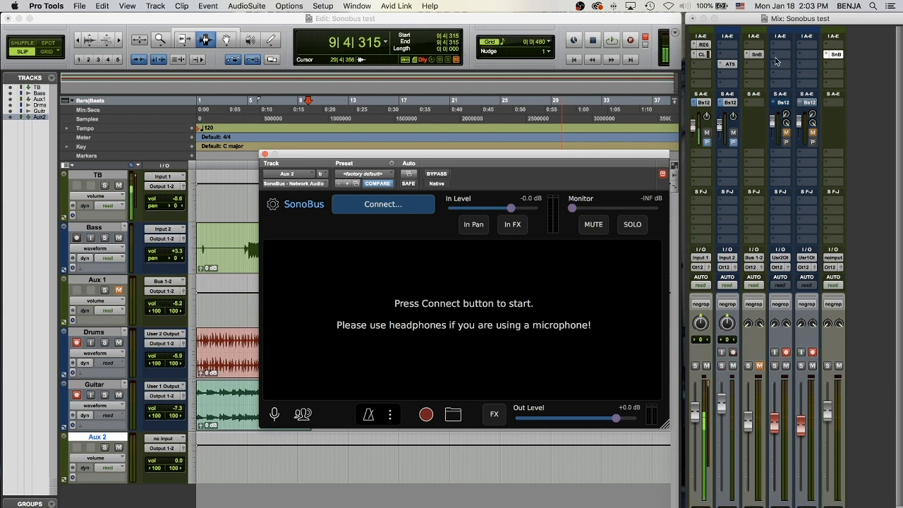
pyautogui.moveTo(755, 57)
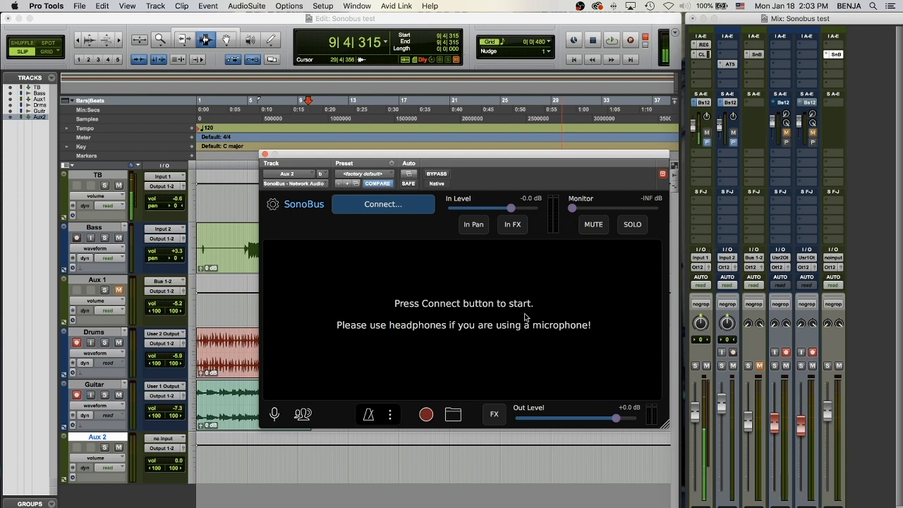
pyautogui.moveTo(593, 332)
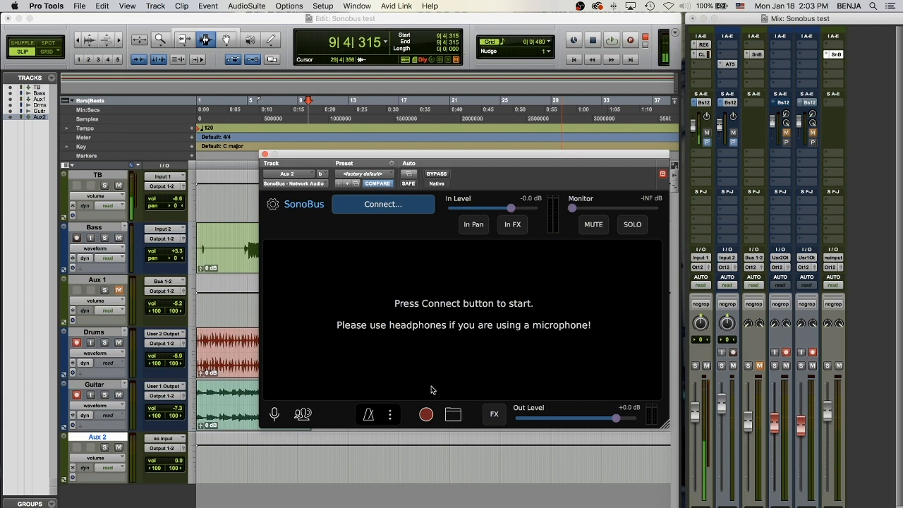
pyautogui.moveTo(447, 155)
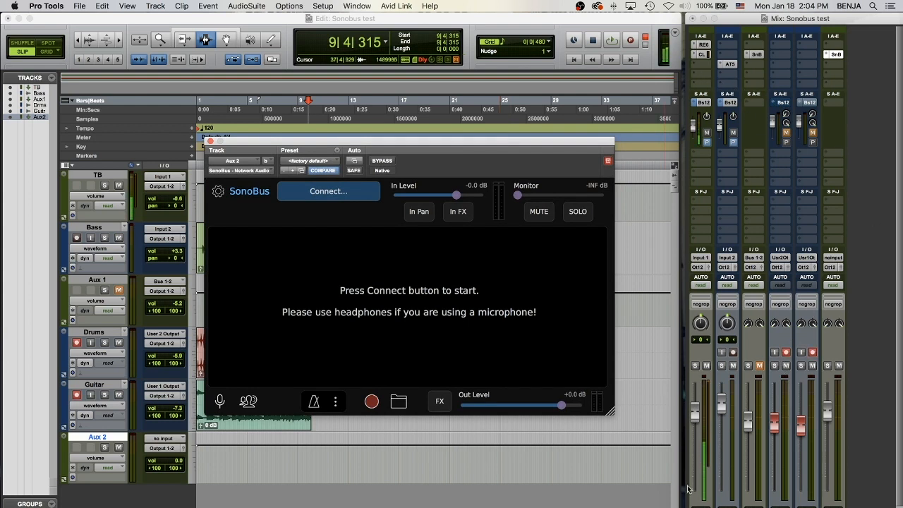
pyautogui.moveTo(805, 388)
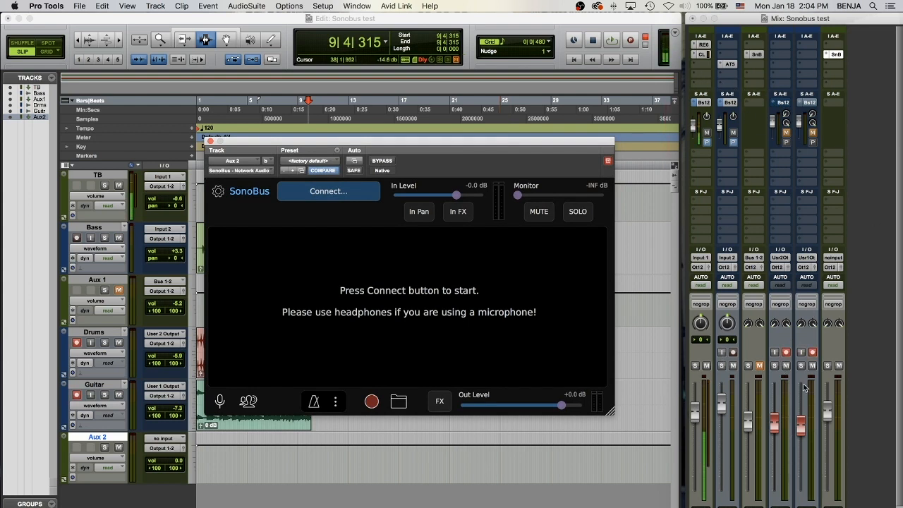